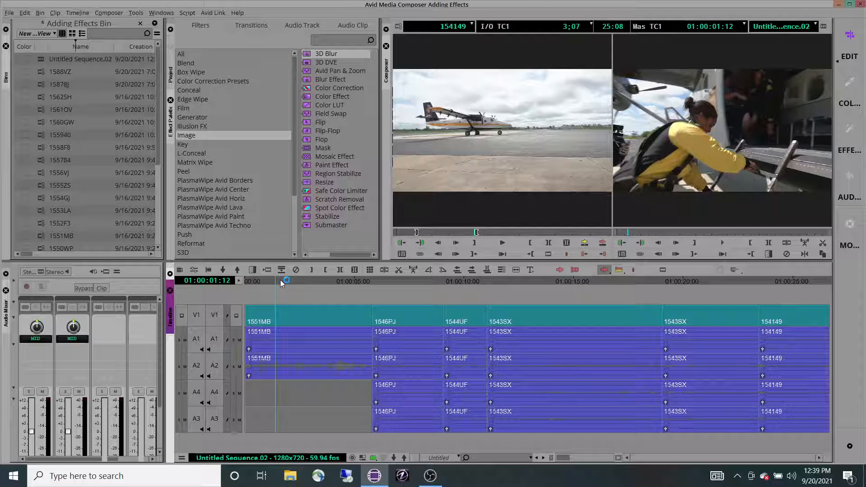
- Browse the Blend, Key and Image effect categories in the Effect Palette
click(186, 62)
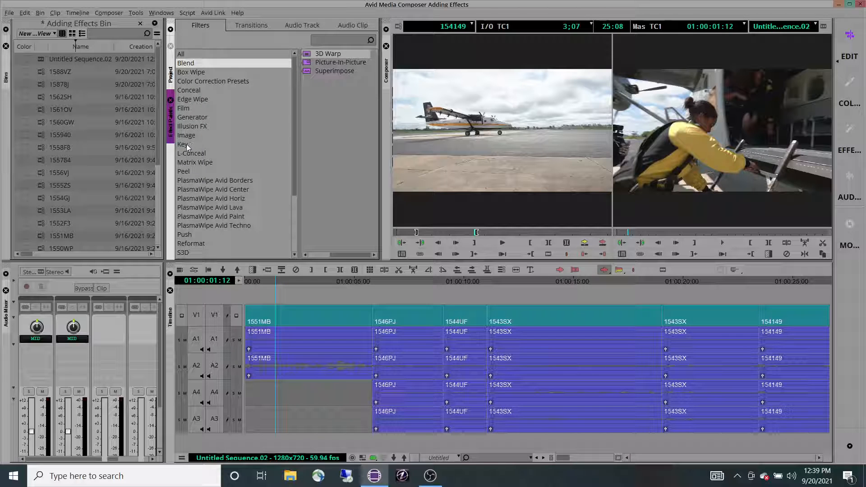
click(182, 145)
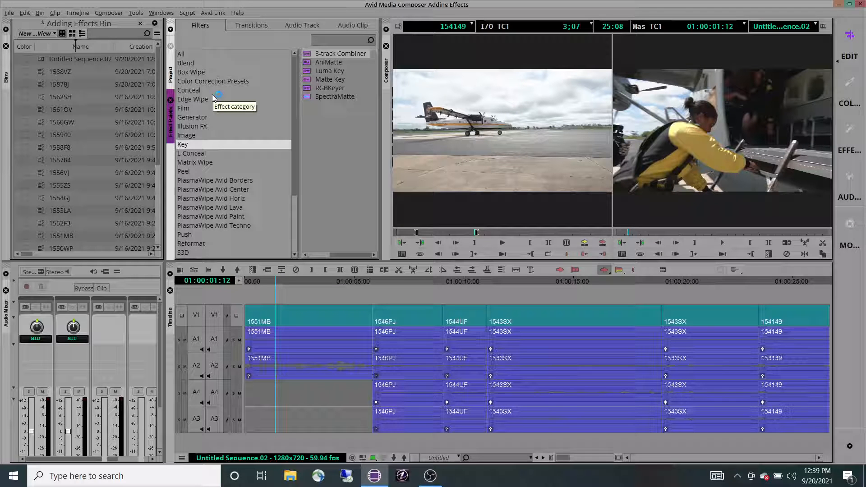
click(186, 135)
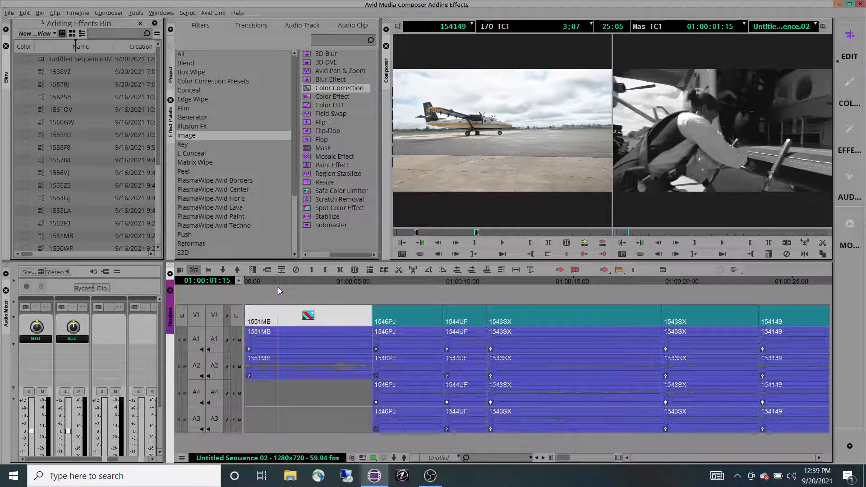
- Apply Color Correction to clip 1551MB and desaturate it to black and white
double_click(332, 87)
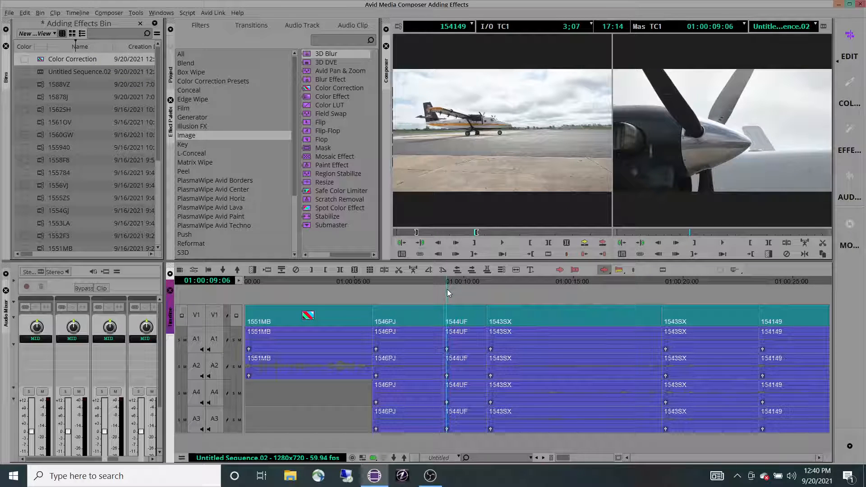
- Select clip 1544UF in the V1 track as the next target
click(464, 322)
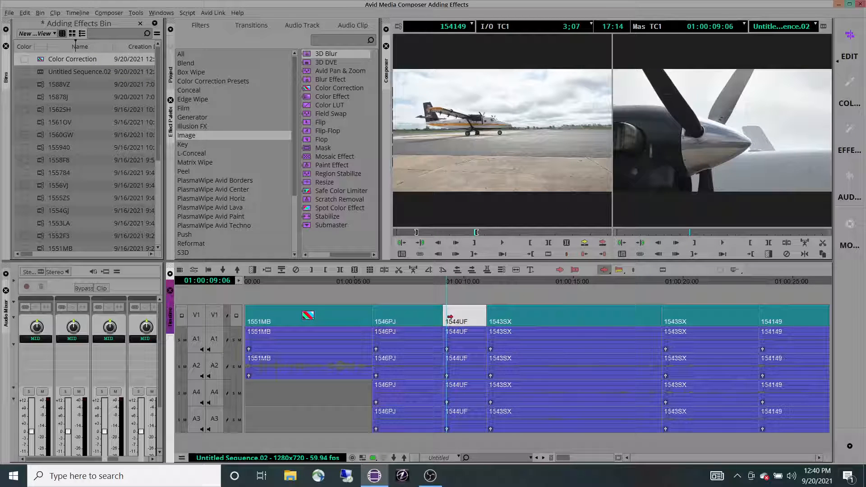